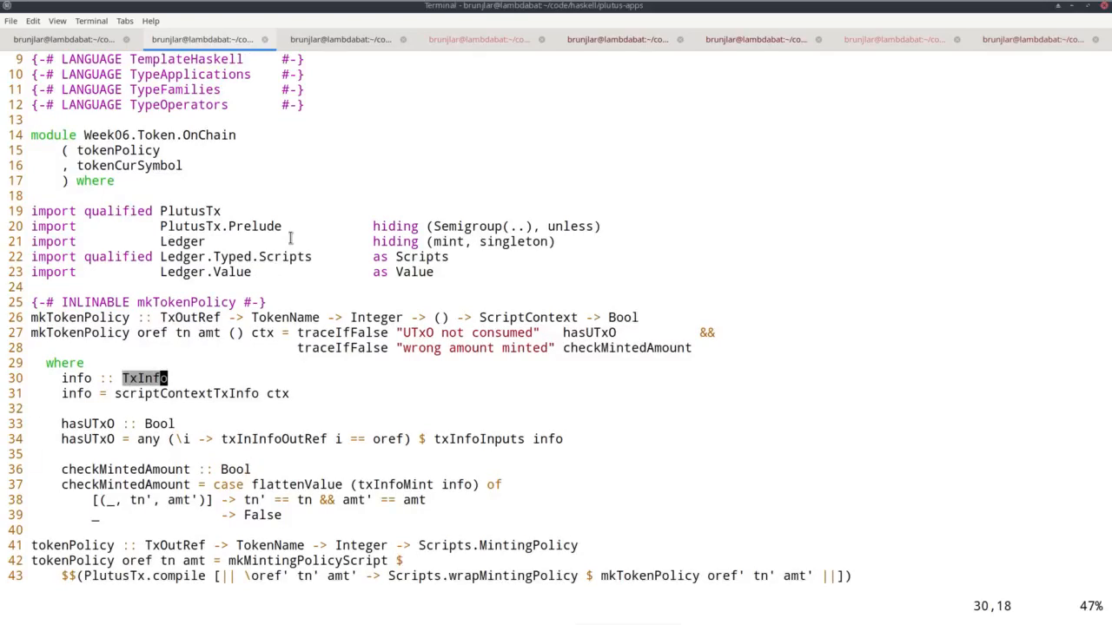
Reach the tokenCurSymbol definition at the module's end and highlight its CurrencySymbol return type.
click(591, 333)
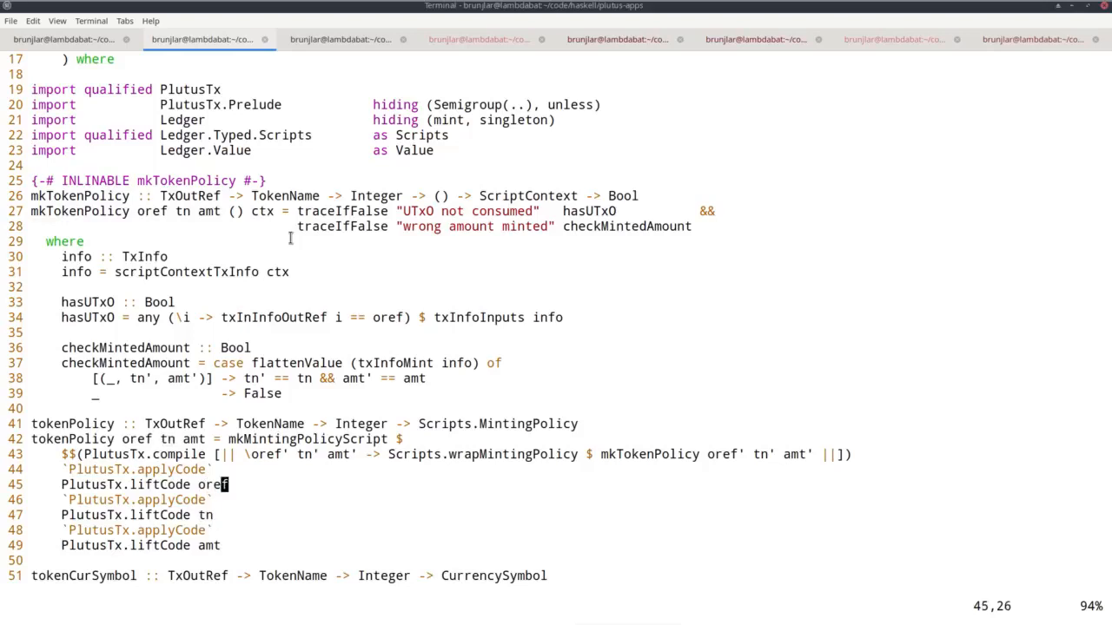
click(407, 455)
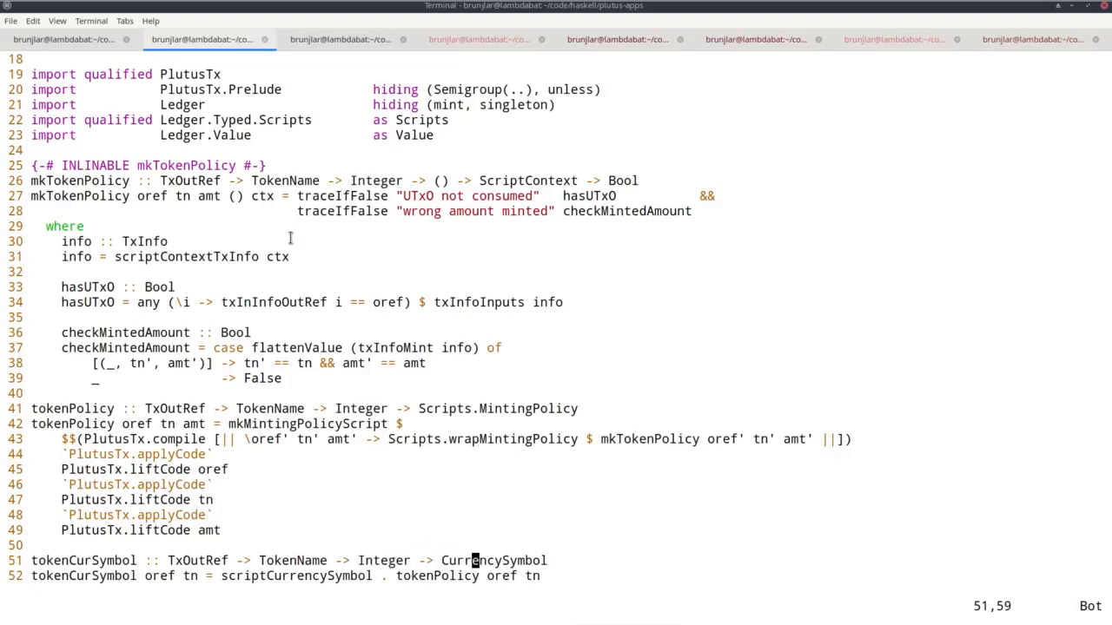
double_click(493, 560)
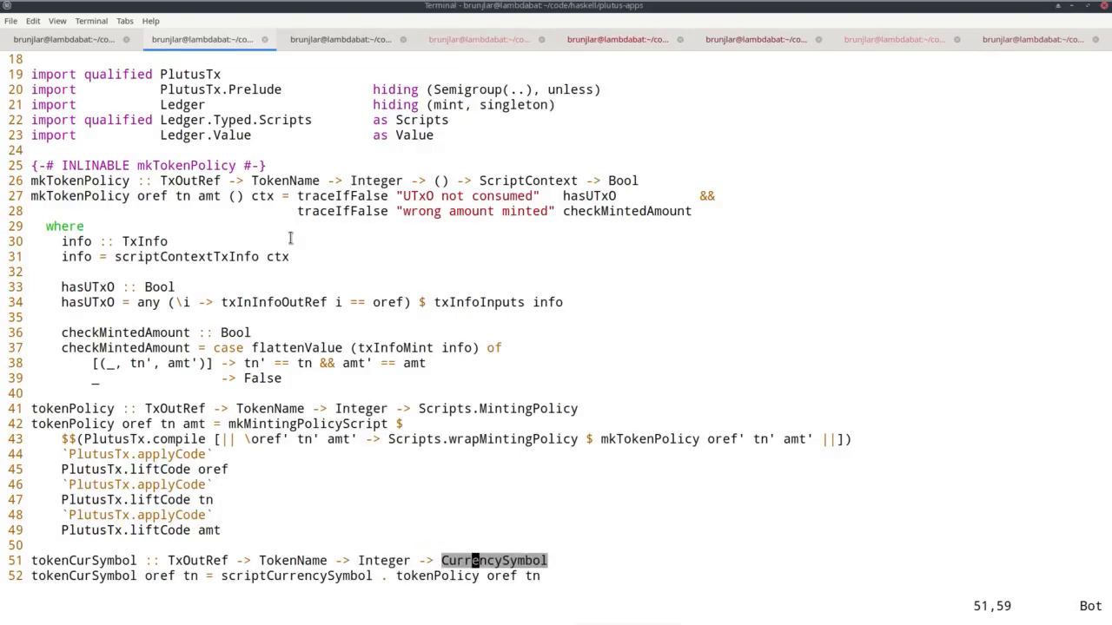